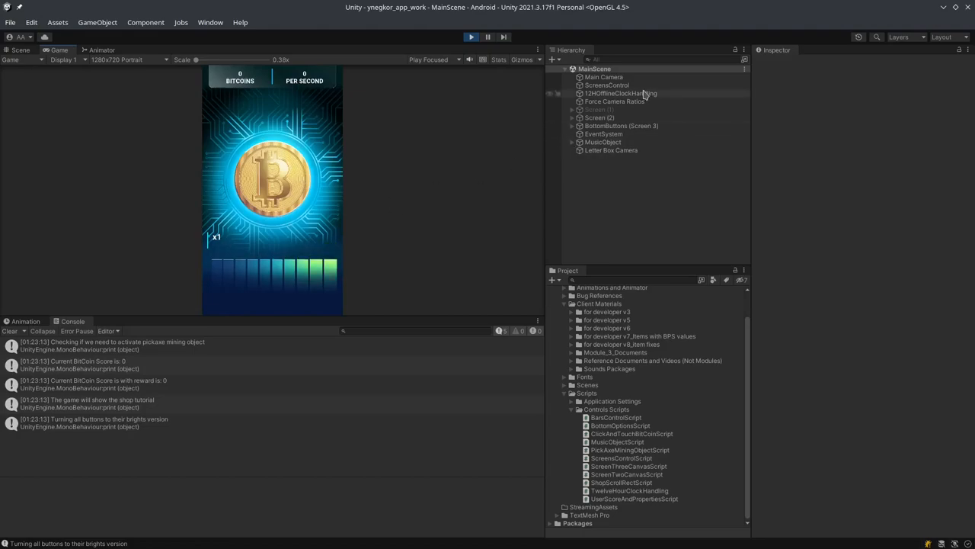
Inspect the 12HOfflineClockHandling object, then select ScreensControl to view its script components.
left_click(621, 93)
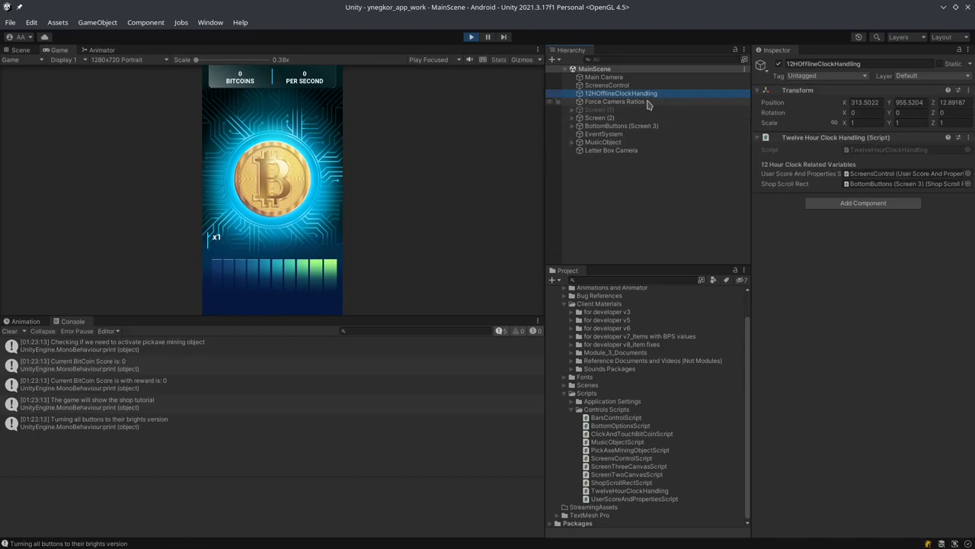
left_click(607, 85)
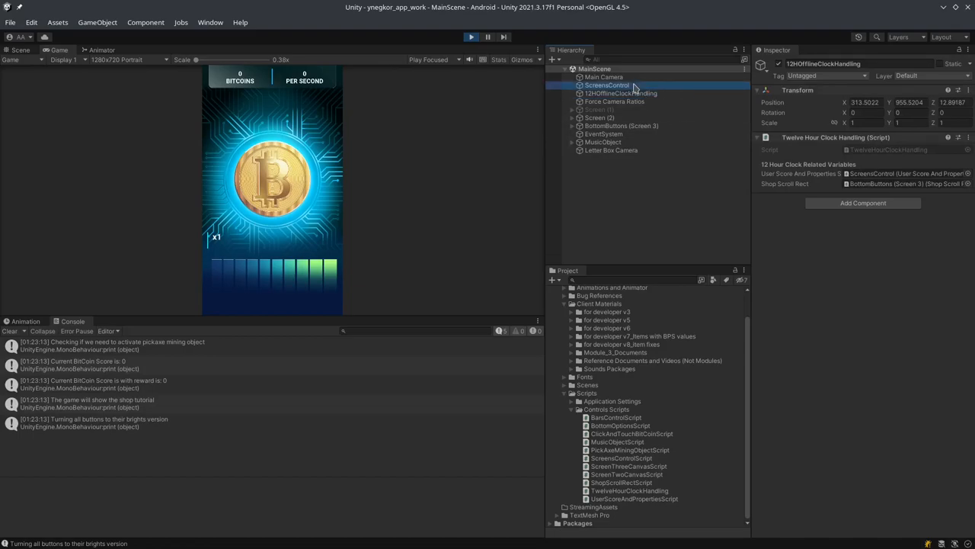
left_click(607, 85)
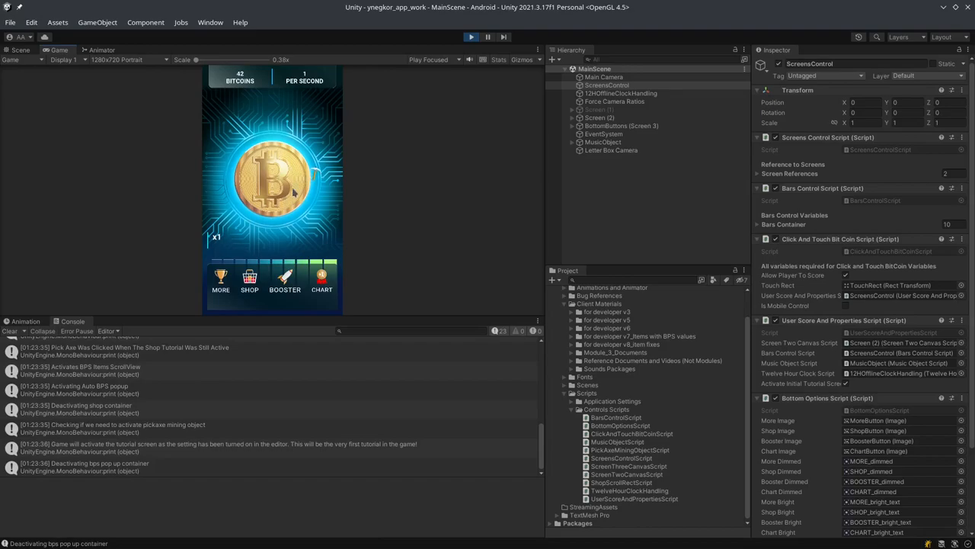
Tap the coin repeatedly to earn about 100 bitcoins.
left_click(273, 179)
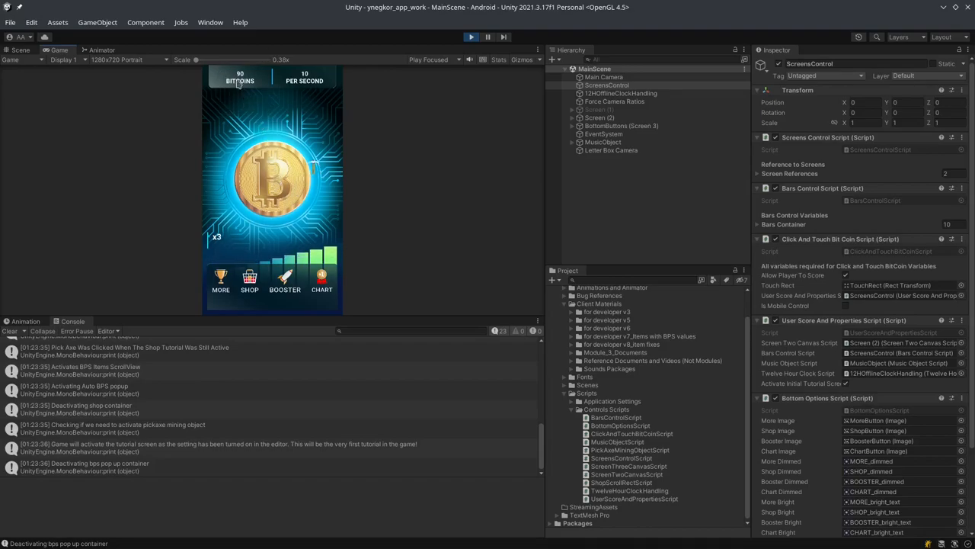
left_click(272, 181)
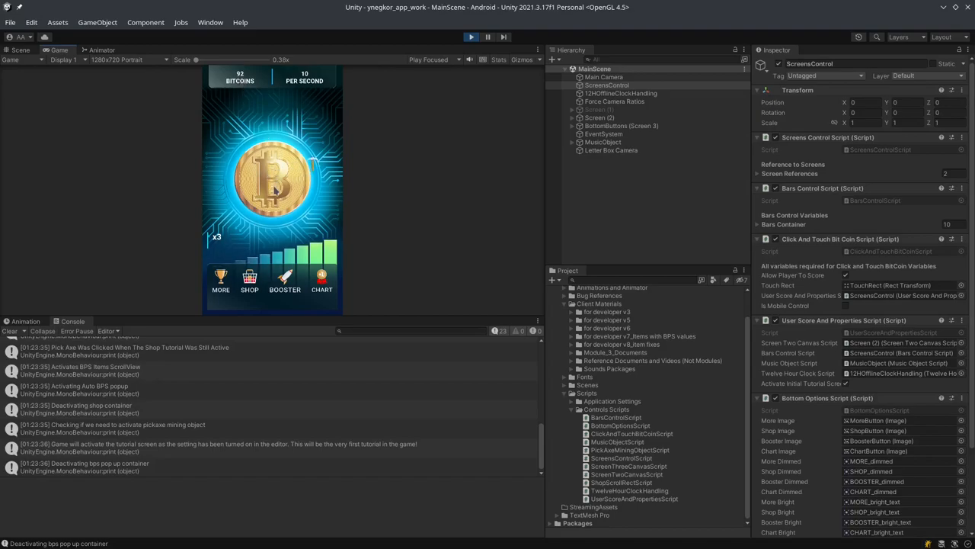
left_click(272, 179)
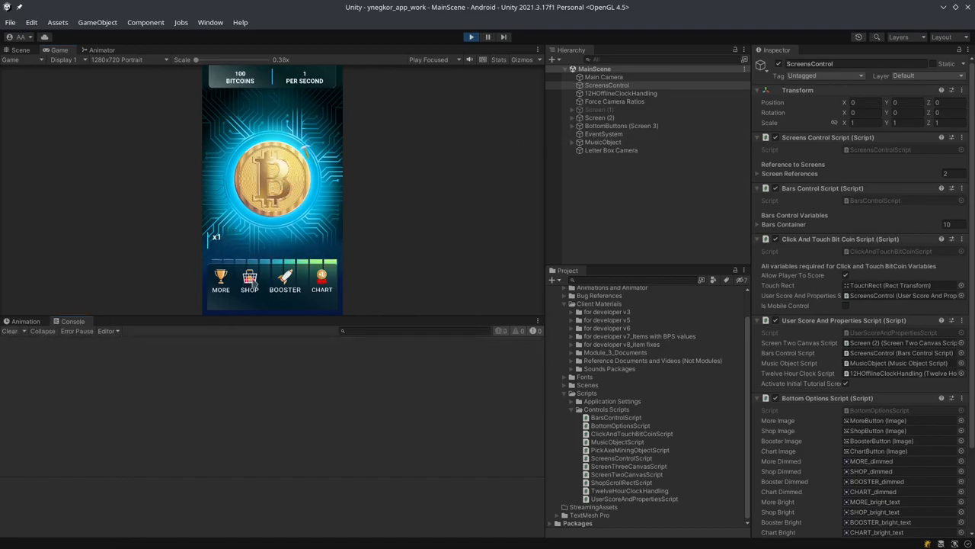
Buy level 1 of the 12h Offline mine upgrade from the shop.
left_click(249, 278)
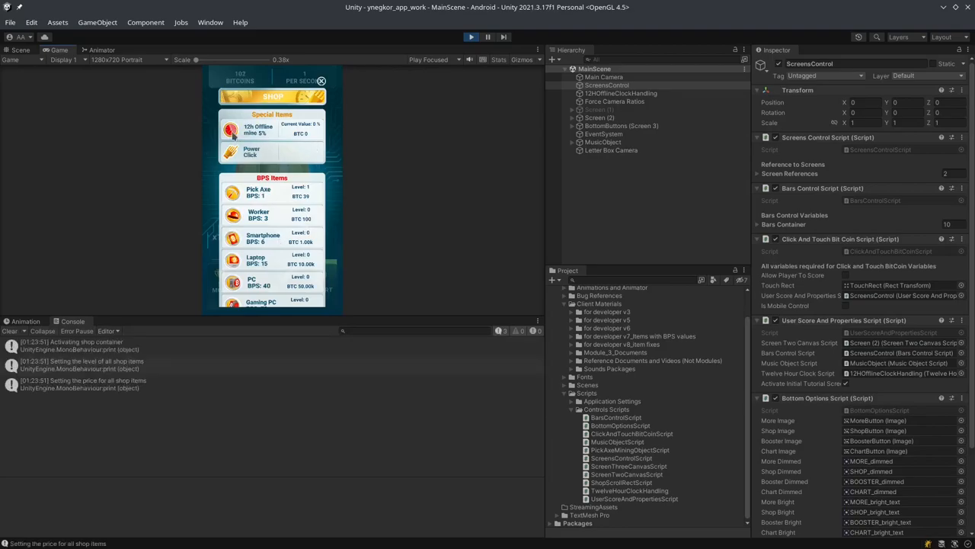
left_click(252, 129)
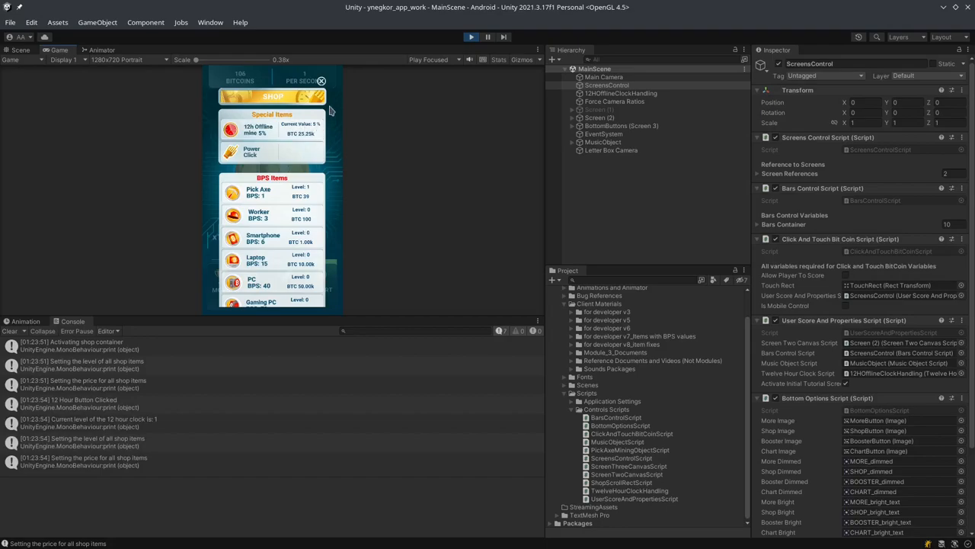
left_click(322, 80)
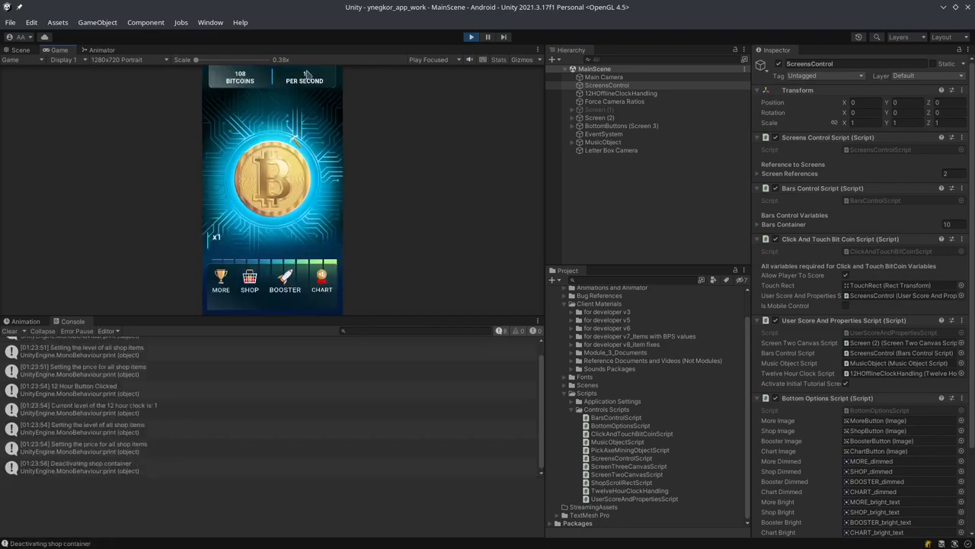
Tap the coin repeatedly until reaching 834 bitcoins at 61 per second.
left_click(272, 183)
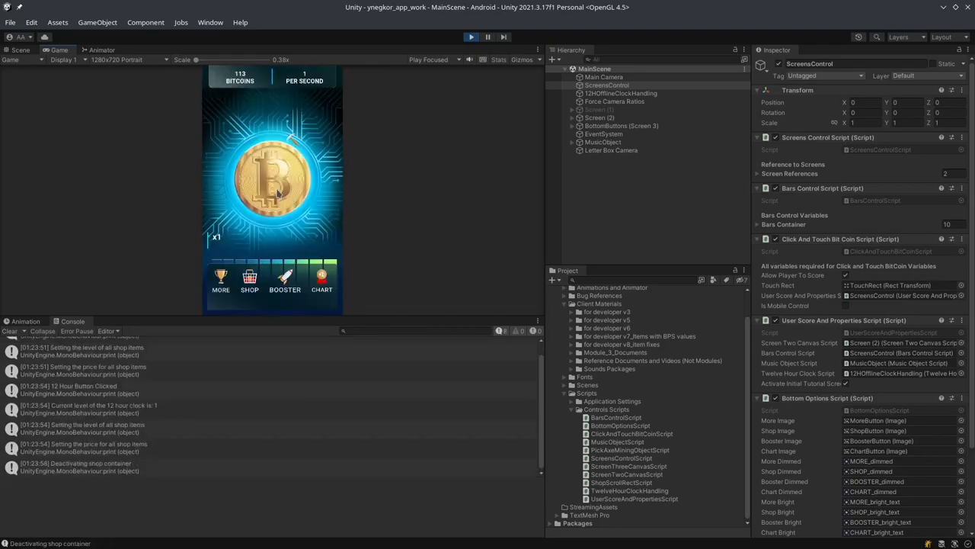
left_click(272, 175)
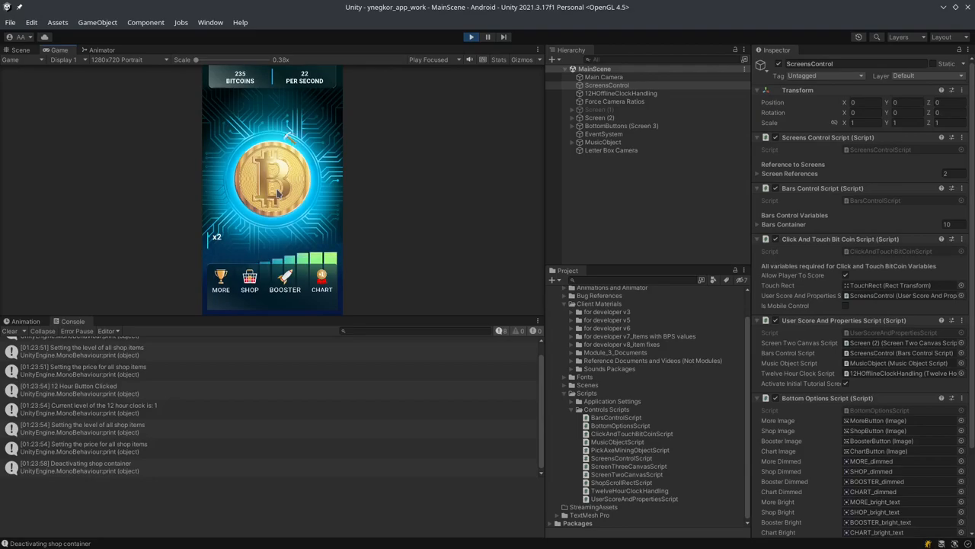
left_click(272, 176)
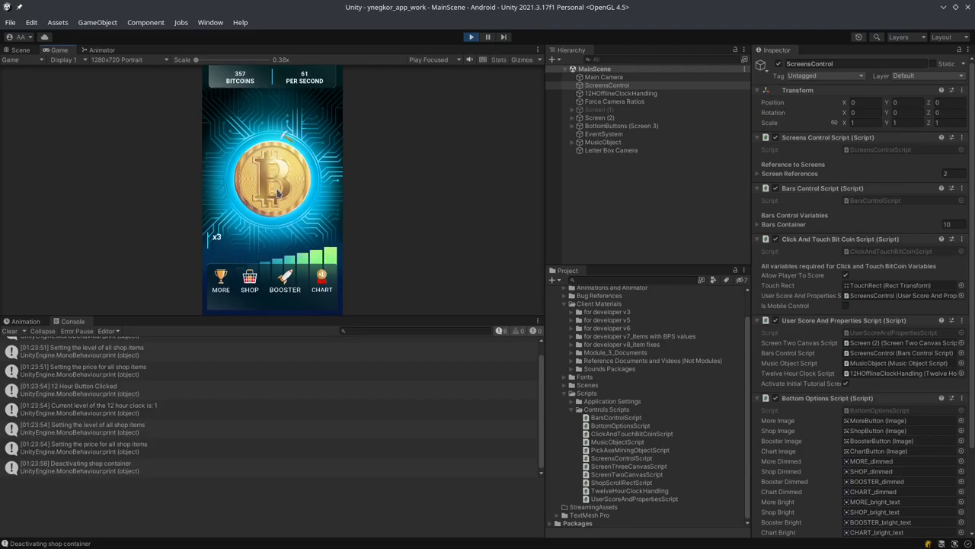
left_click(272, 175)
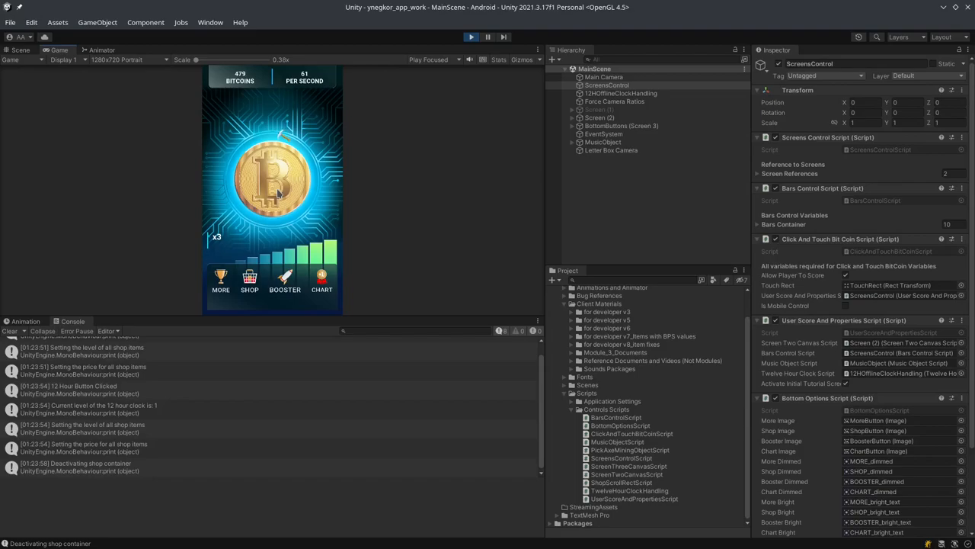
left_click(278, 183)
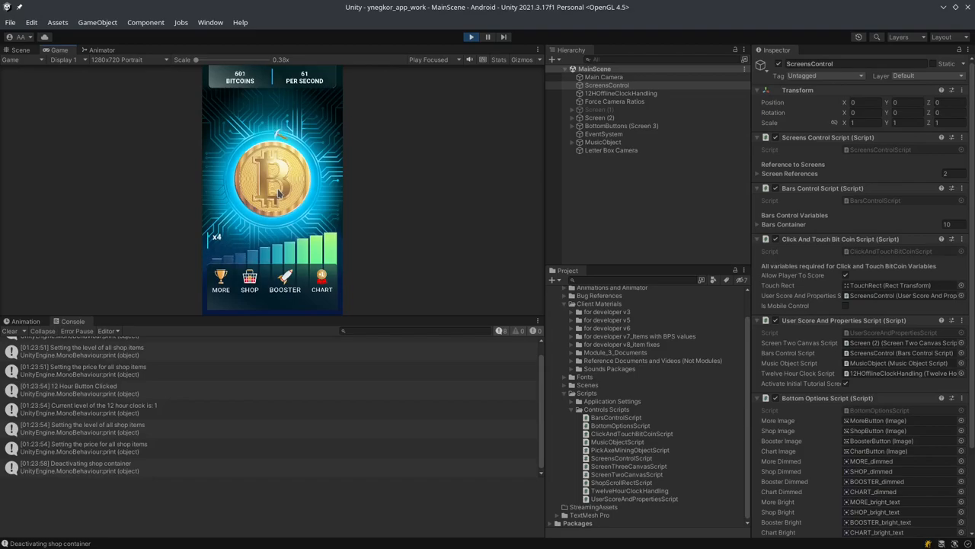
left_click(272, 175)
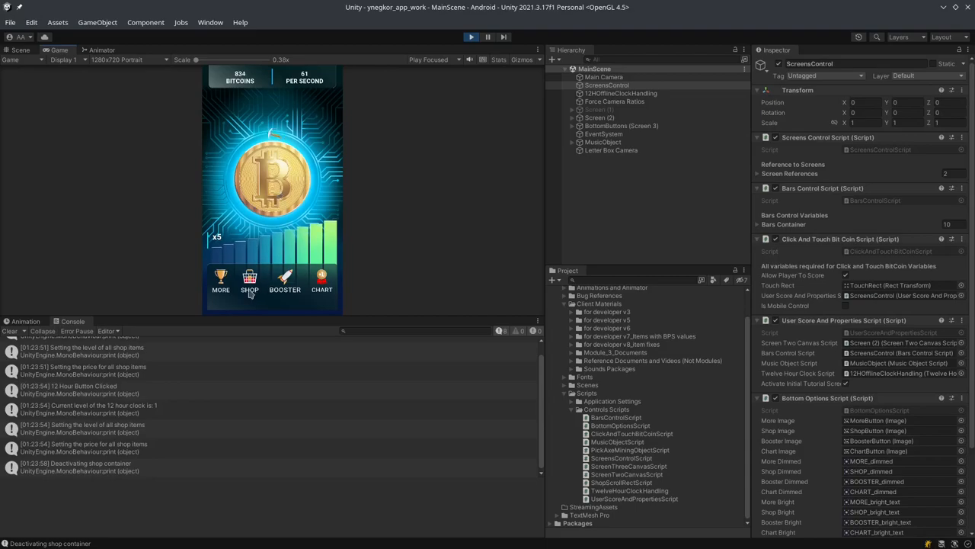
Buy Worker up to level 4 and Smartphone level 1, then return to the coin.
left_click(250, 281)
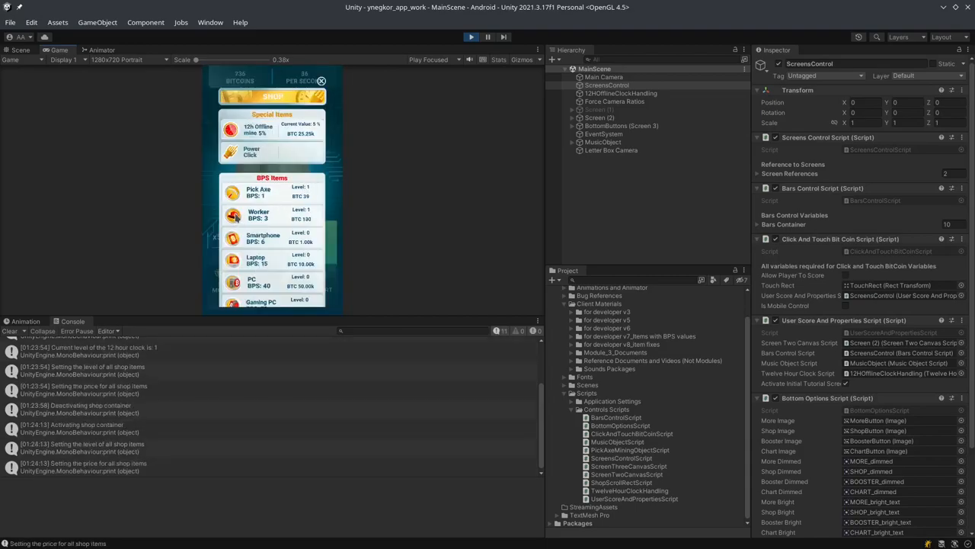
left_click(234, 215)
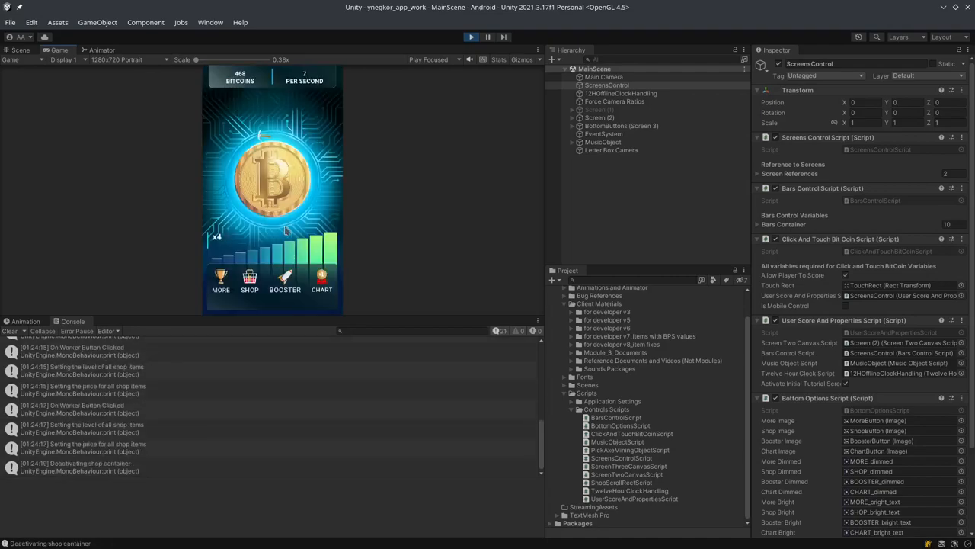
left_click(249, 282)
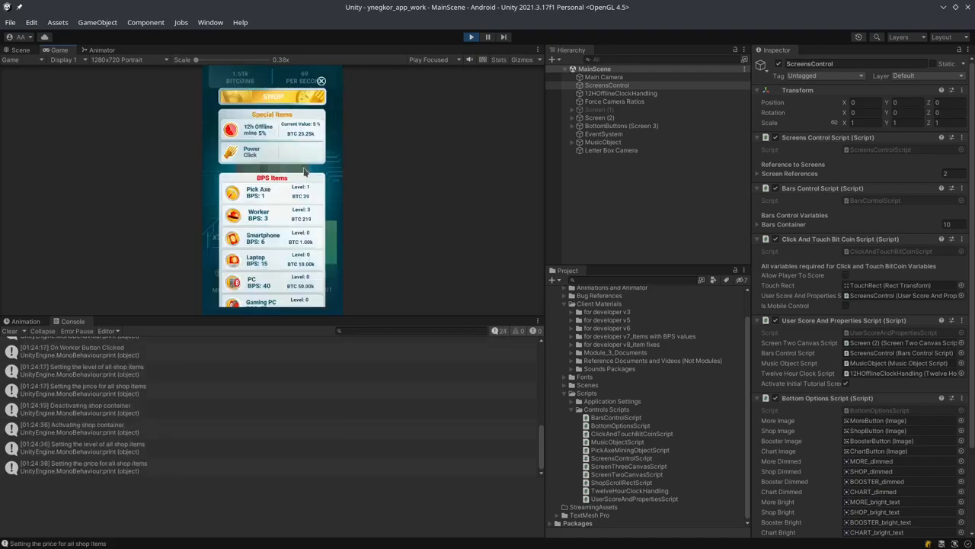
left_click(232, 238)
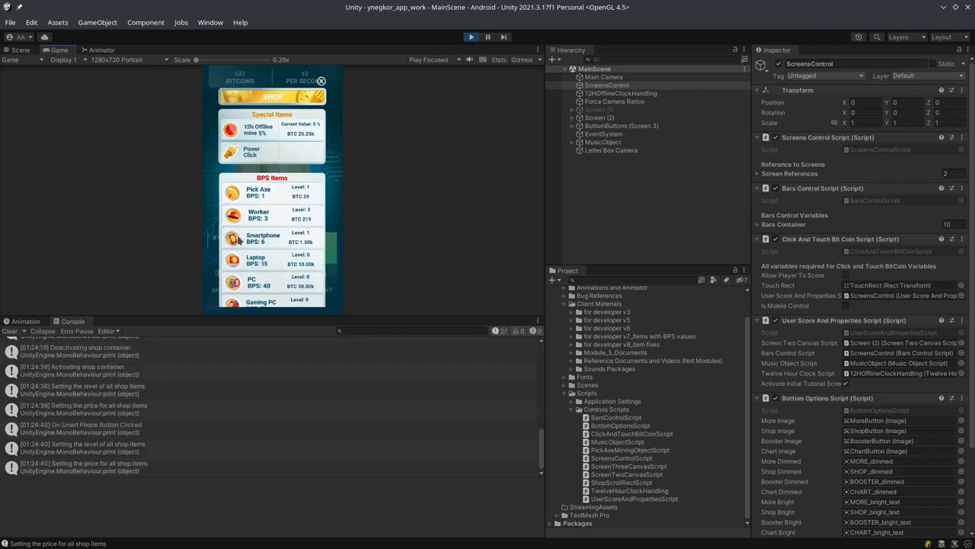
left_click(257, 214)
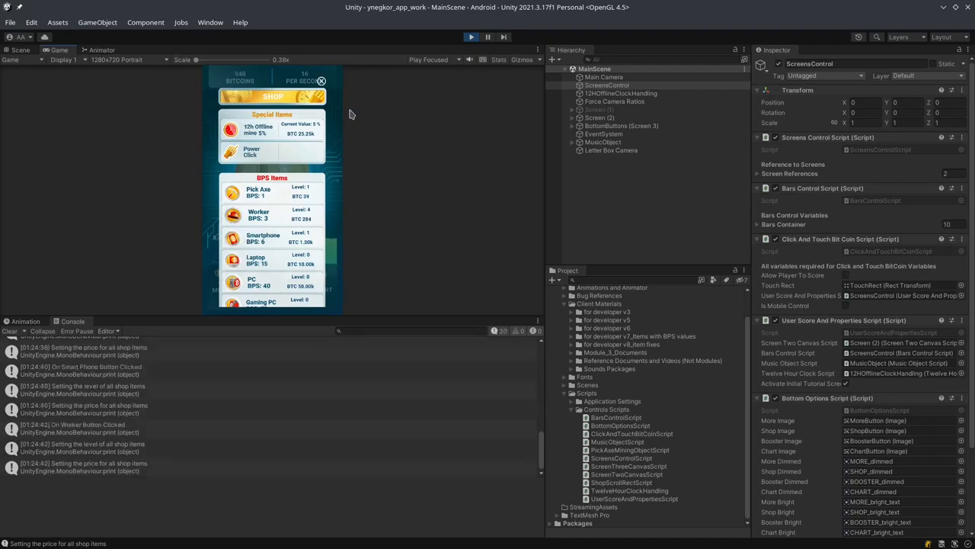
left_click(320, 81)
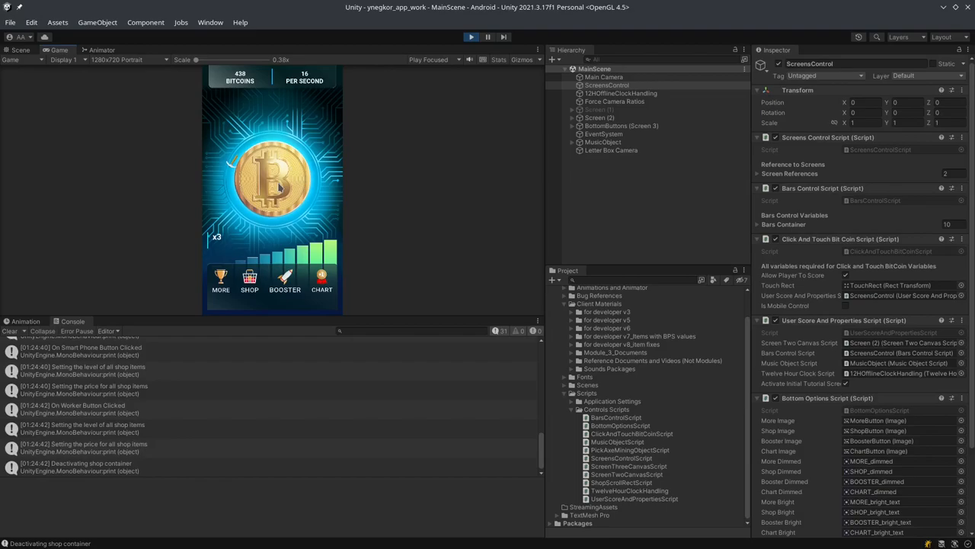
left_click(272, 179)
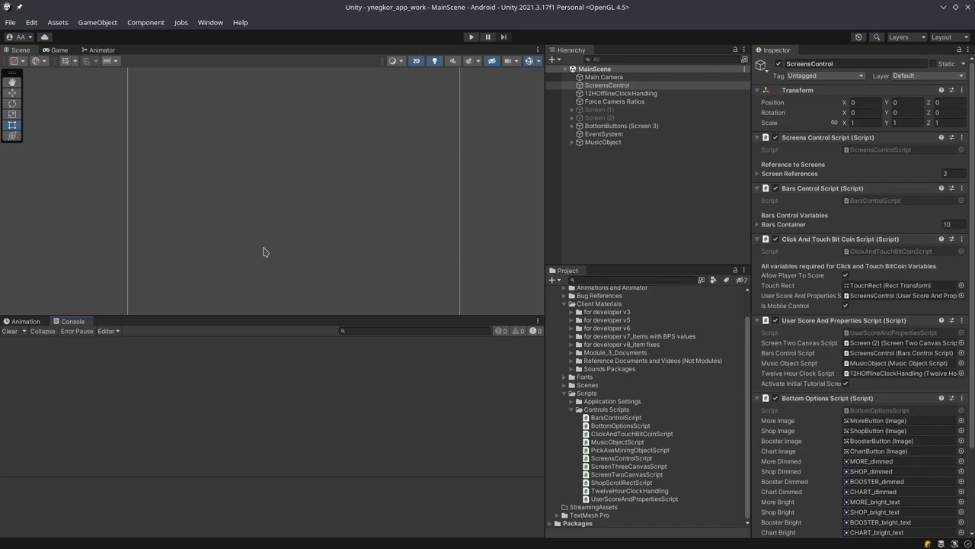
mouse_move(158, 391)
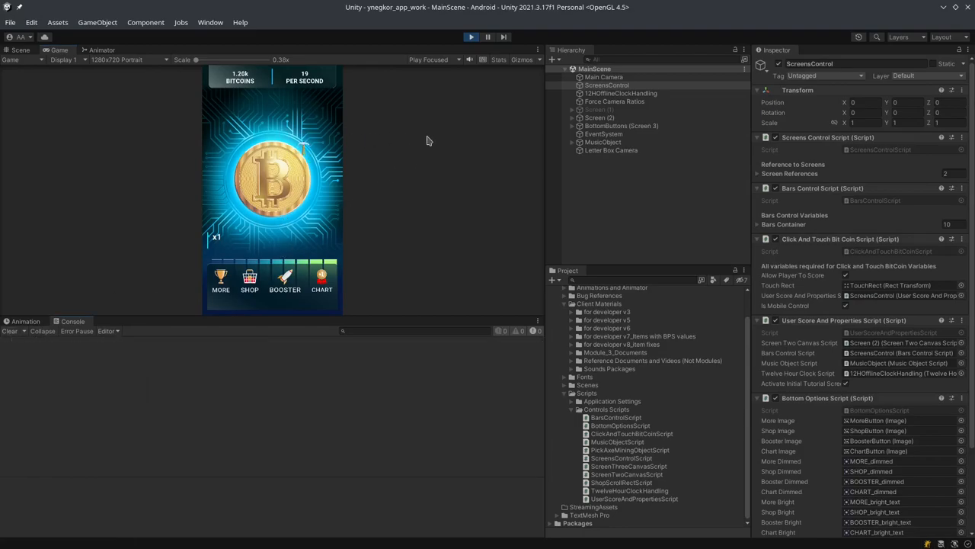
Tap the coin in the relaunched game, which starts near 1.2k bitcoins.
left_click(328, 166)
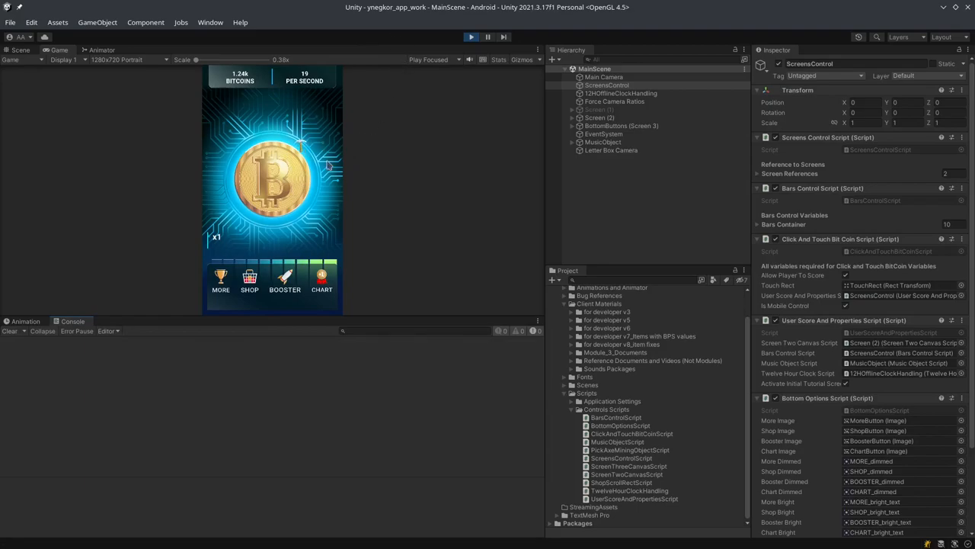